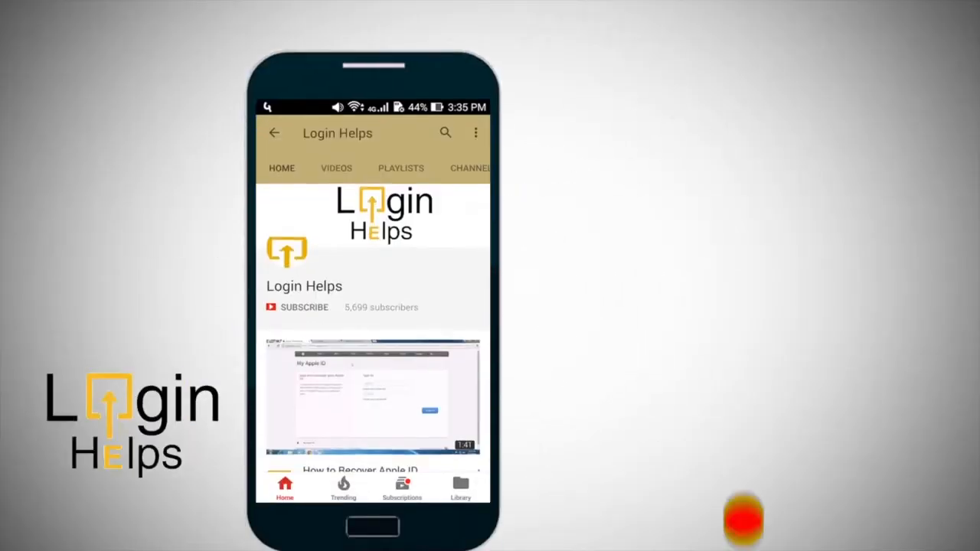
# Launch WhatsApp and accept the terms to reach the Nepal phone number screen.
pyautogui.click(304, 307)
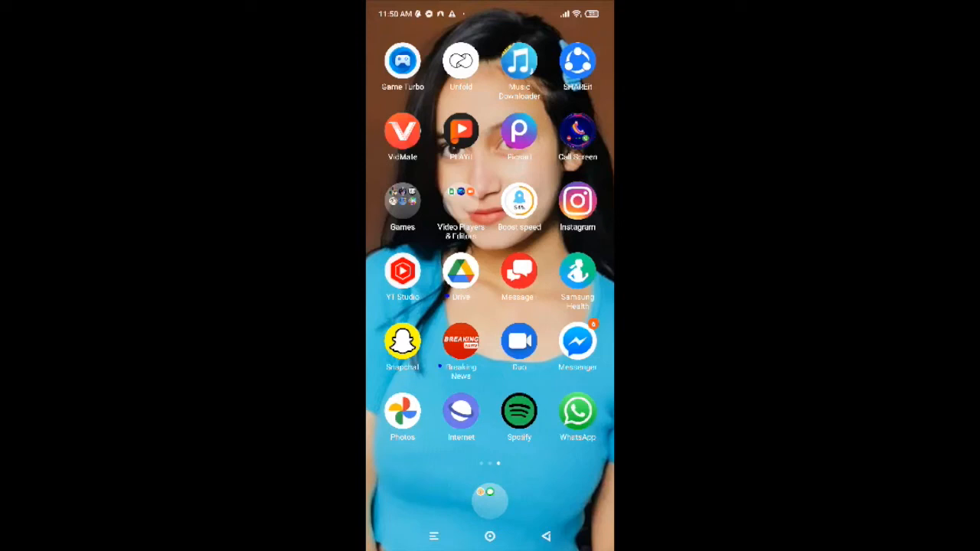
pyautogui.click(578, 412)
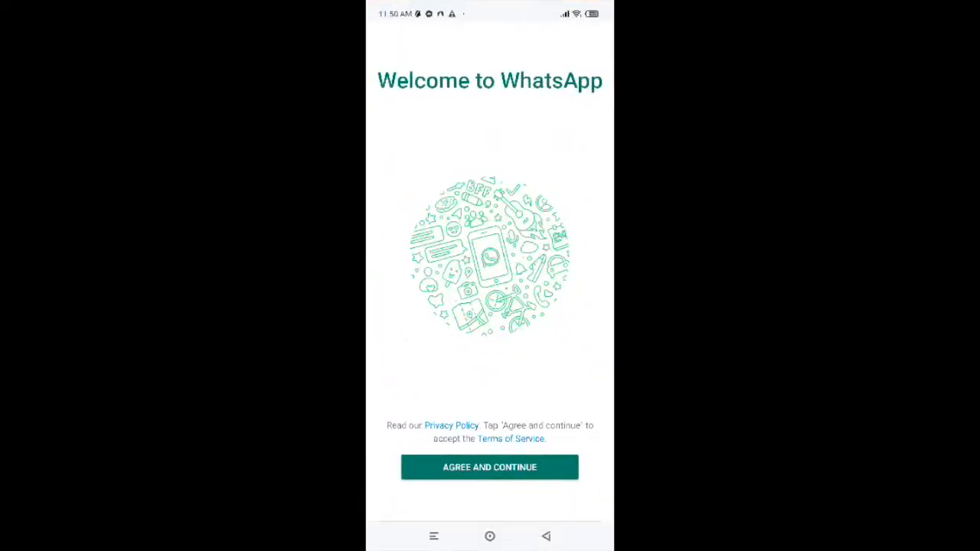
pyautogui.click(490, 467)
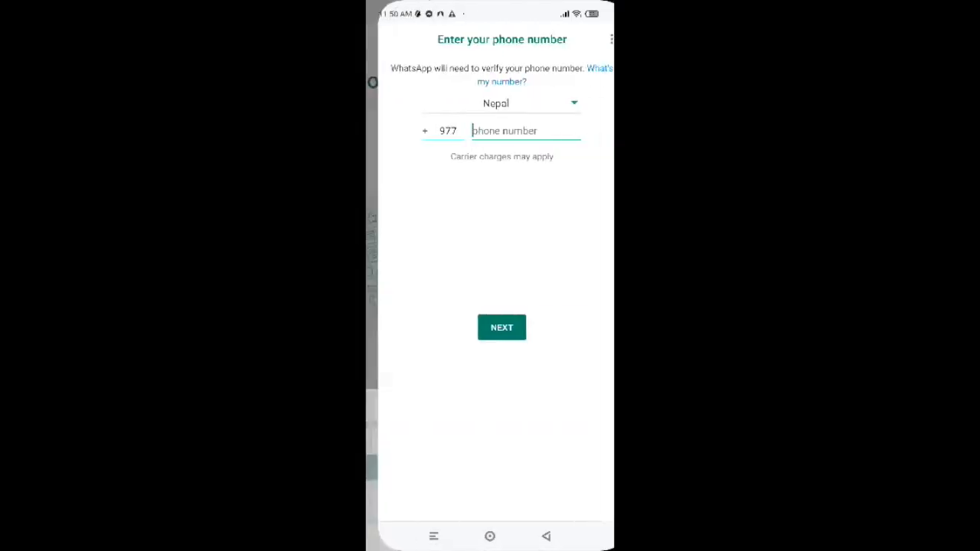
# Enter the Nepal mobile number and confirm it for verification.
pyautogui.click(524, 130)
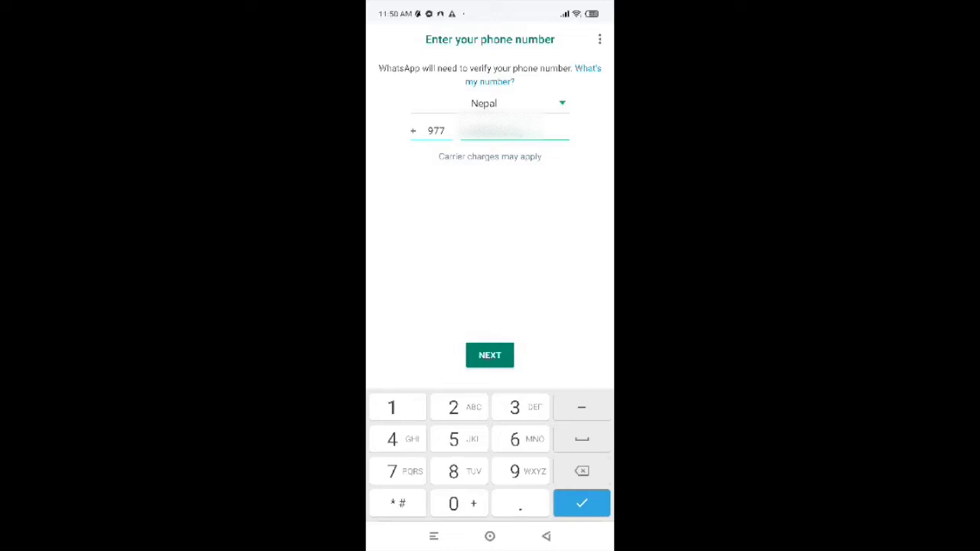
pyautogui.click(489, 103)
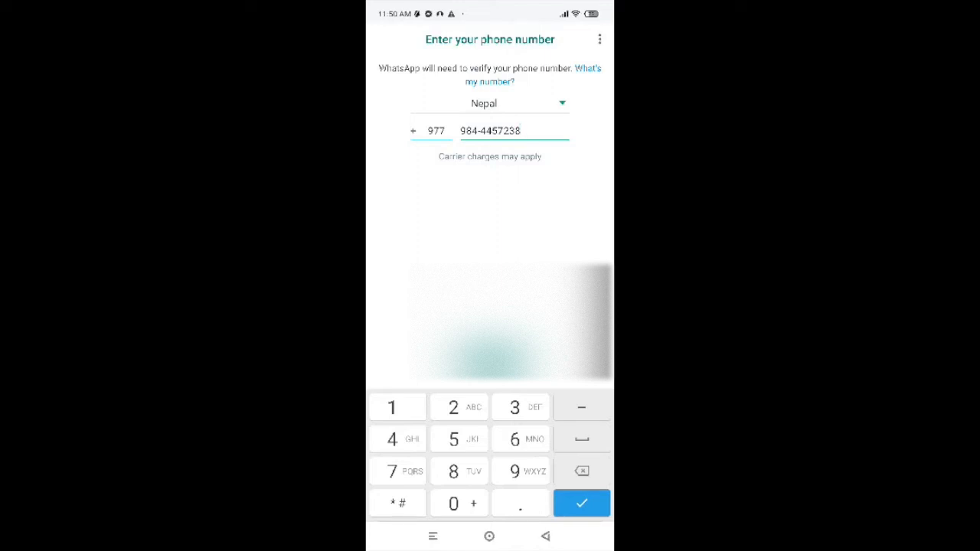
pyautogui.click(581, 502)
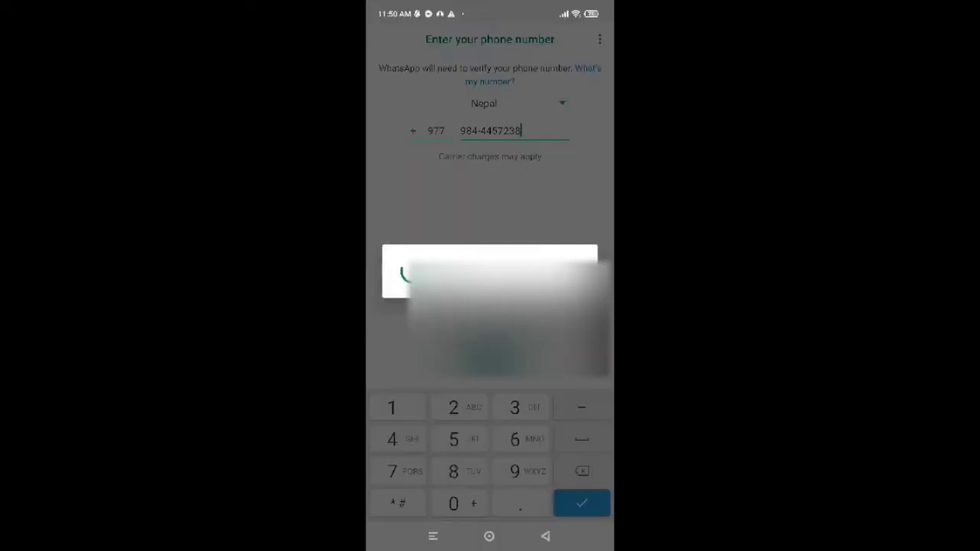
pyautogui.click(582, 503)
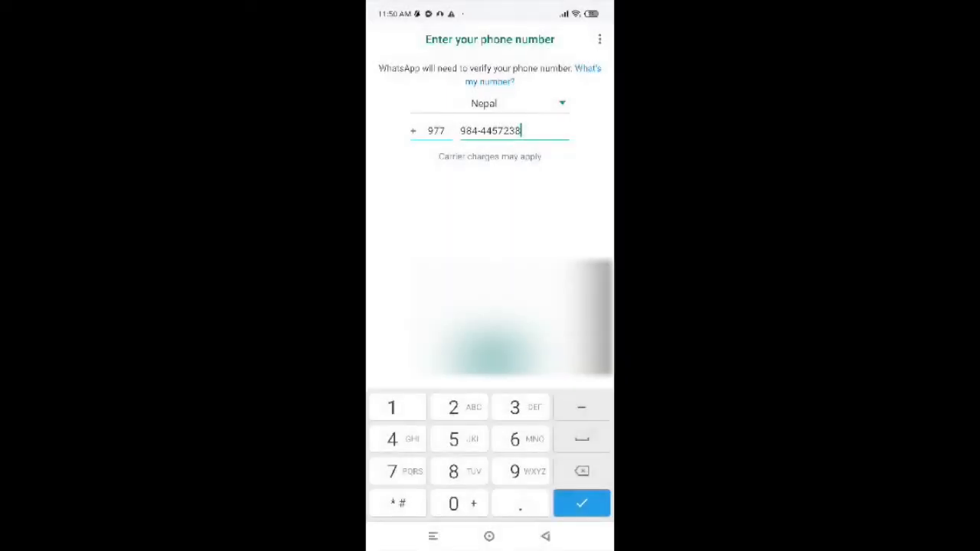
# Verify the number, allow contacts and media access, and skip the Google Drive backup prompt.
pyautogui.click(582, 503)
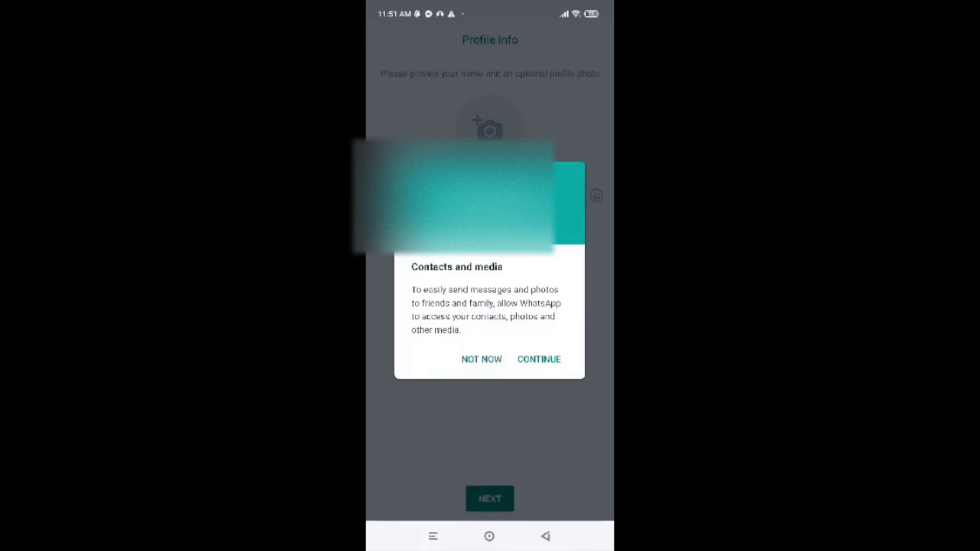
pyautogui.click(539, 359)
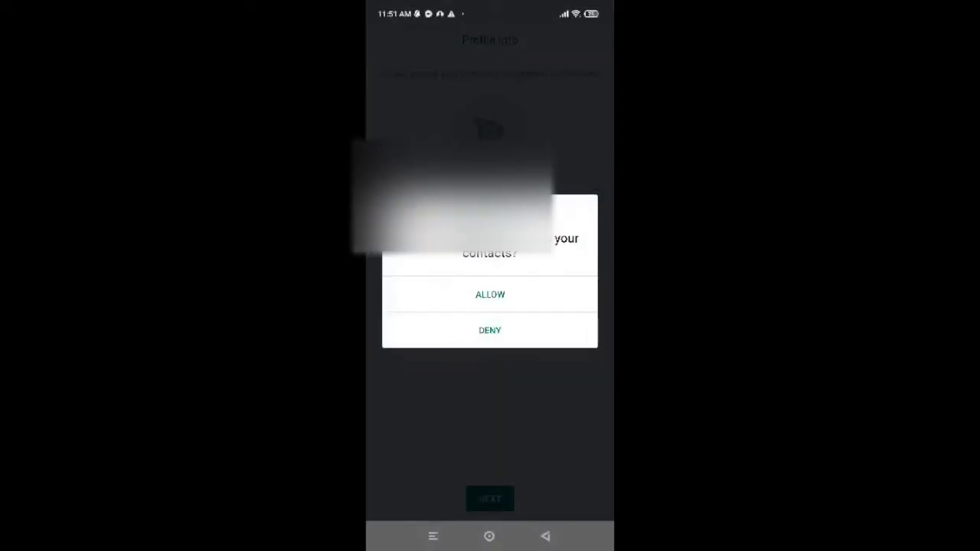
pyautogui.click(489, 294)
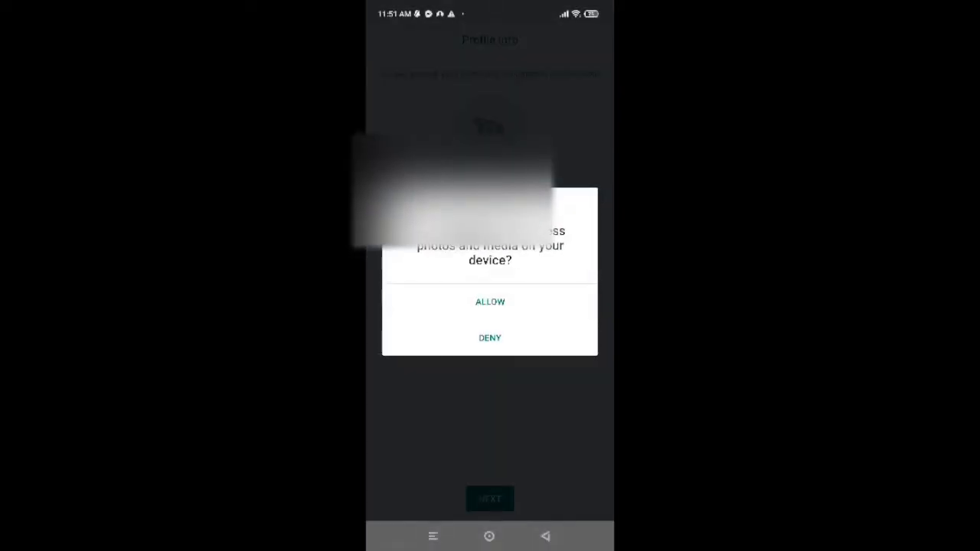
pyautogui.click(489, 302)
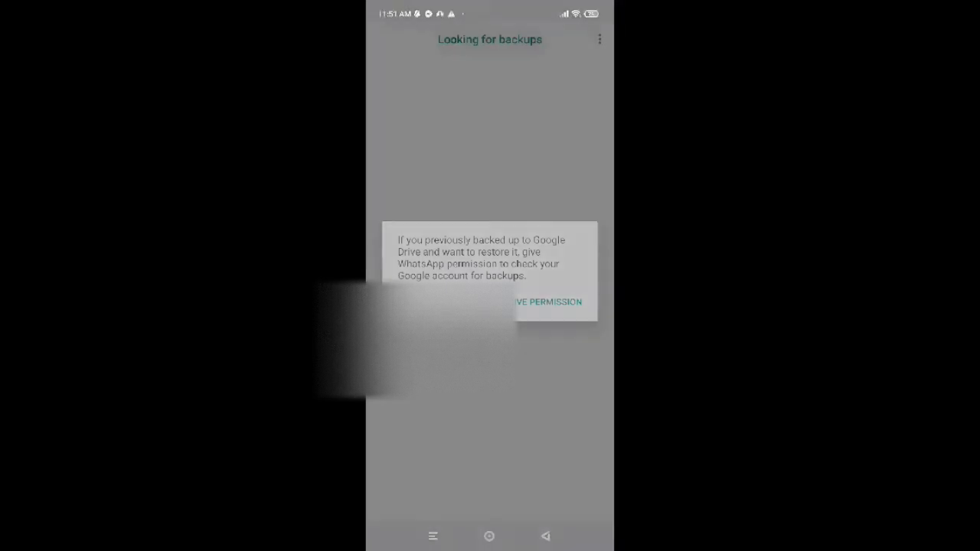
pyautogui.click(545, 302)
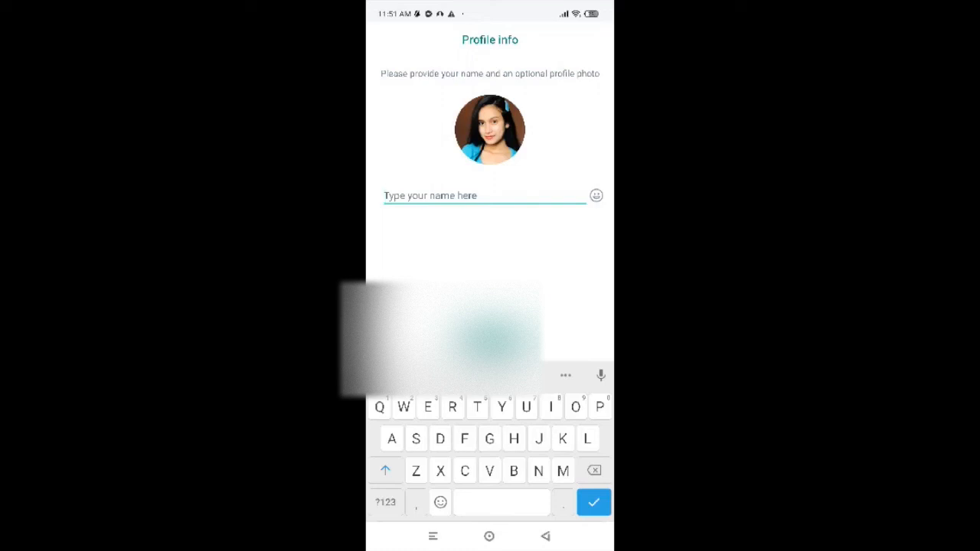
# Set the profile name to 'Kripal' and open the Chats list.
pyautogui.write('Kripal')
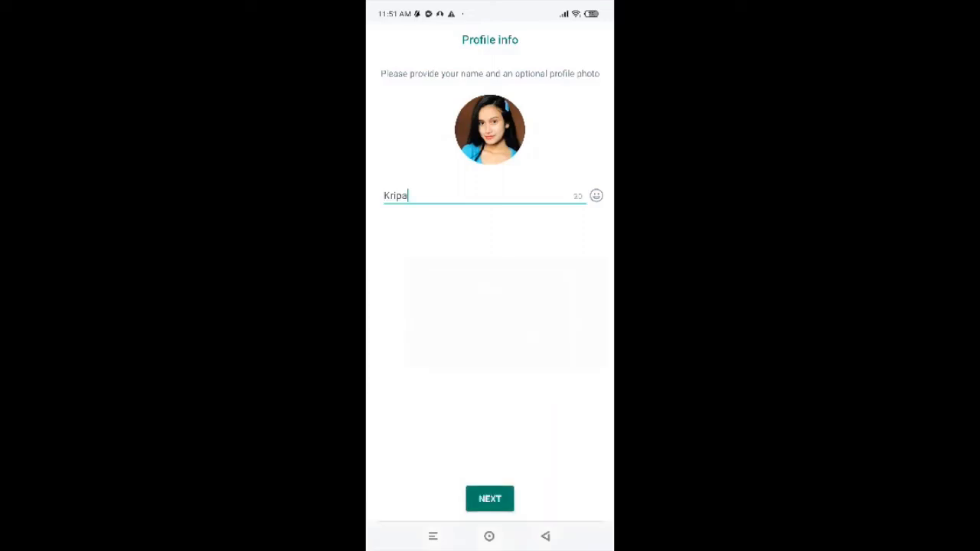
pyautogui.click(489, 498)
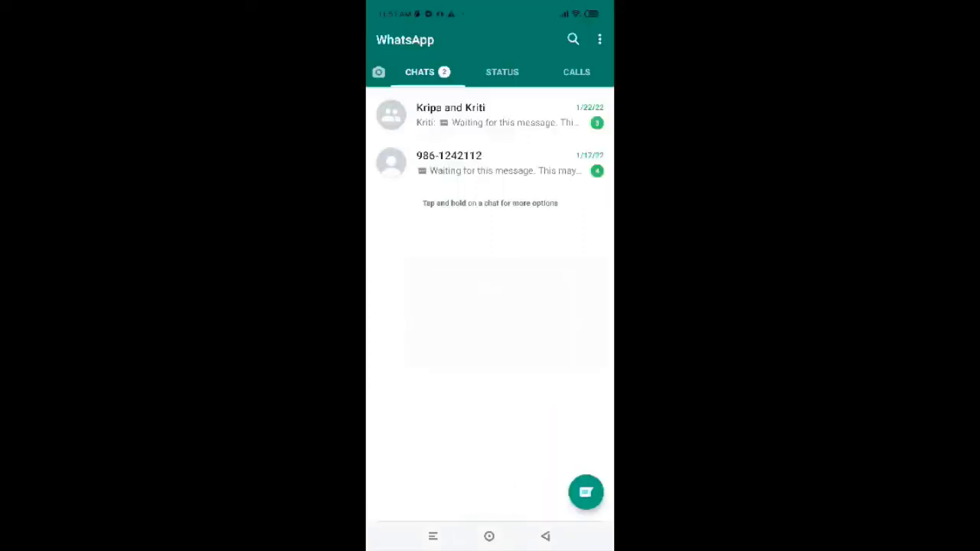